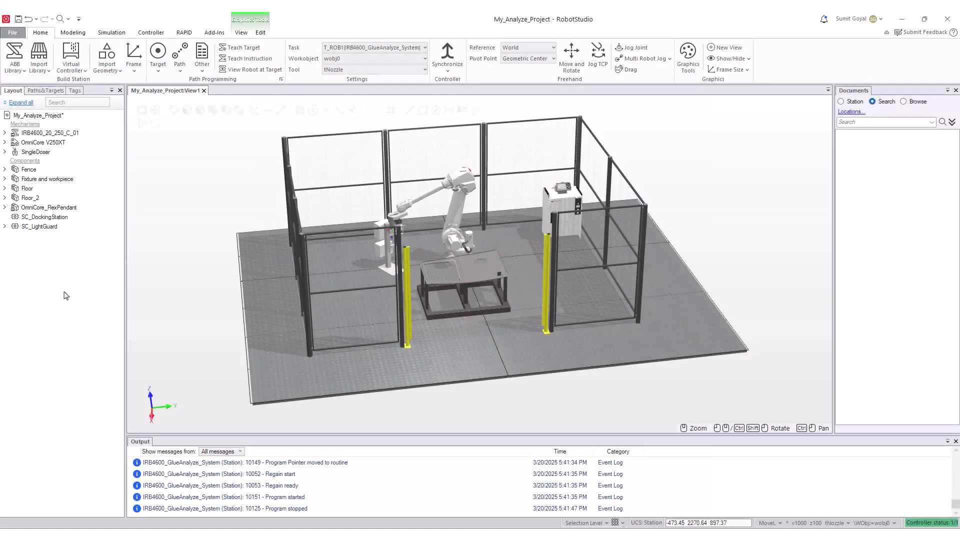
# - Go to the File backstage Info page for My_Analyze_Project
pyautogui.rightClick(77, 220)
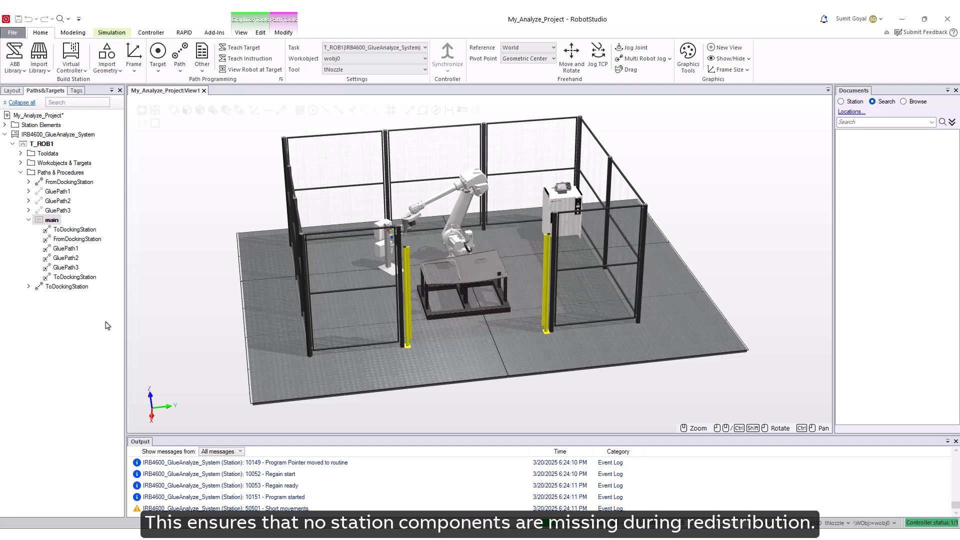
pyautogui.click(12, 32)
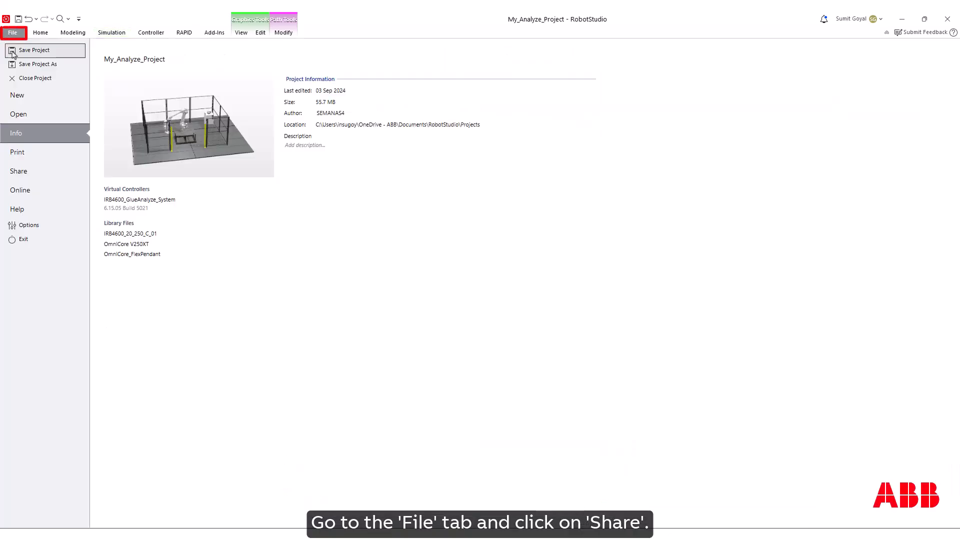
# - Reach the Pack & Go dialog through the Share options
pyautogui.click(18, 171)
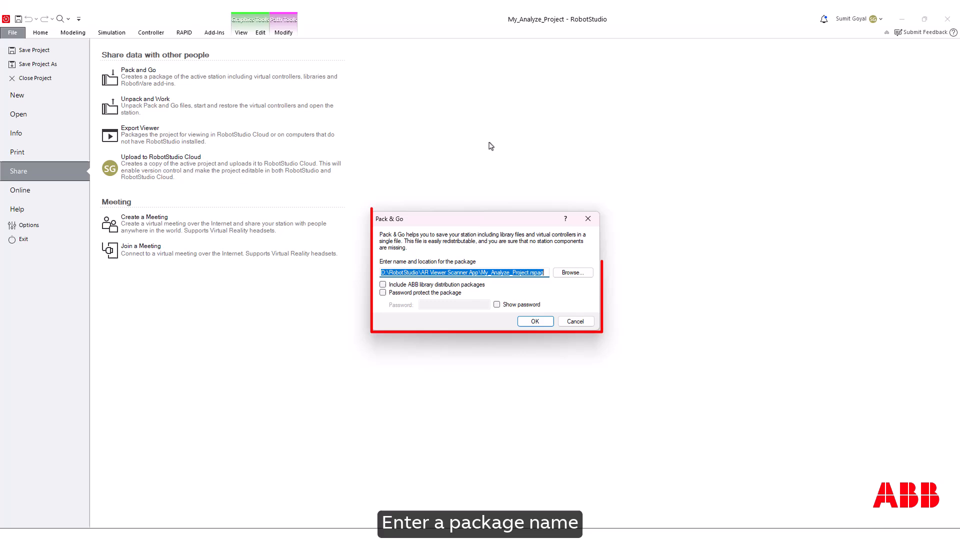
pyautogui.moveTo(565, 279)
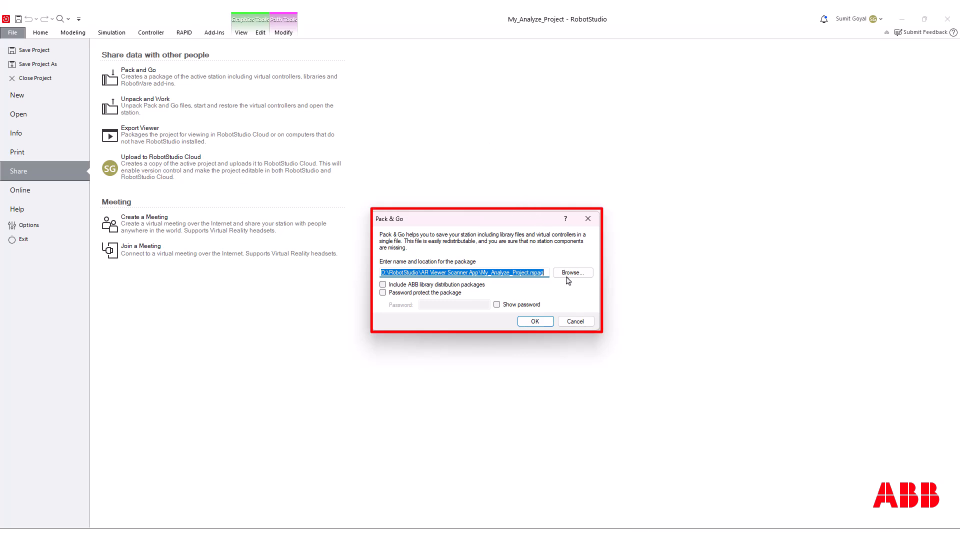
pyautogui.click(383, 284)
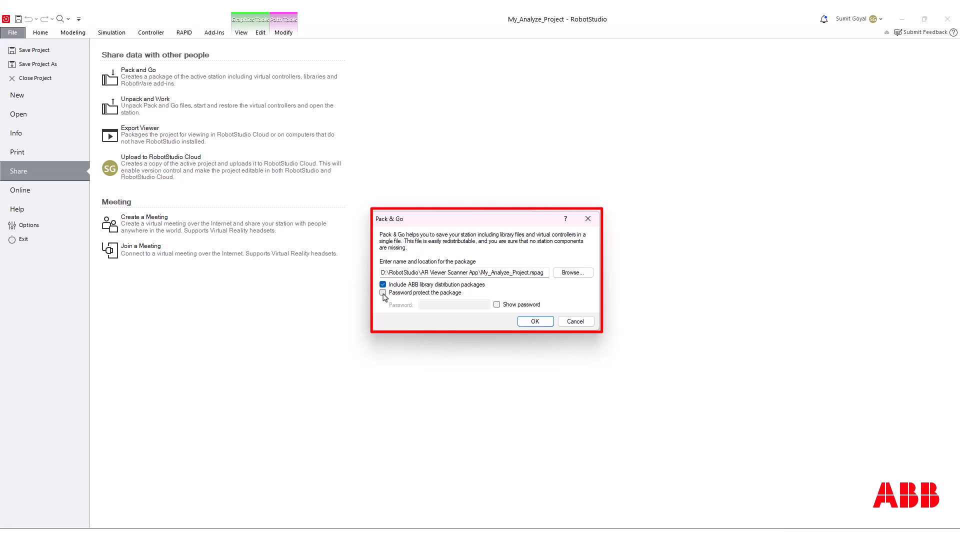
pyautogui.click(383, 293)
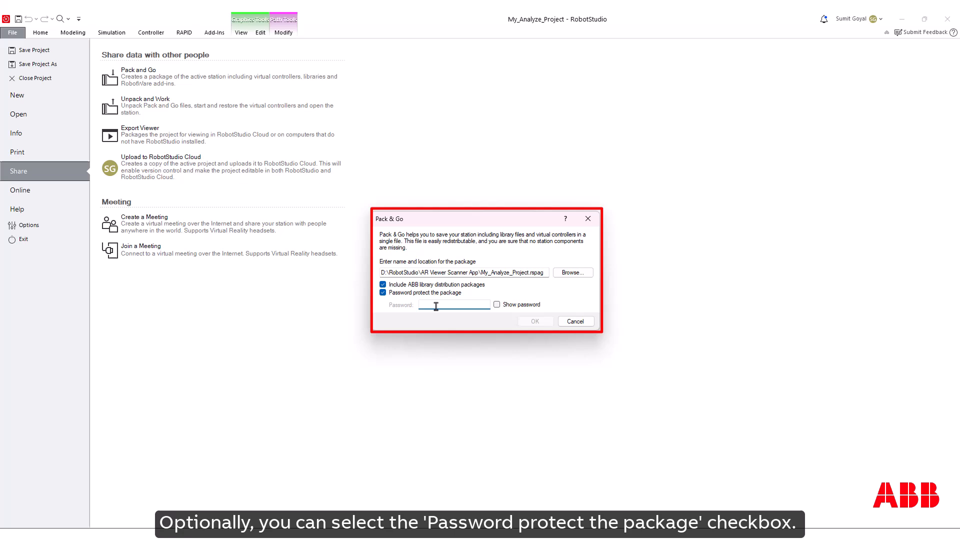
pyautogui.write('1')
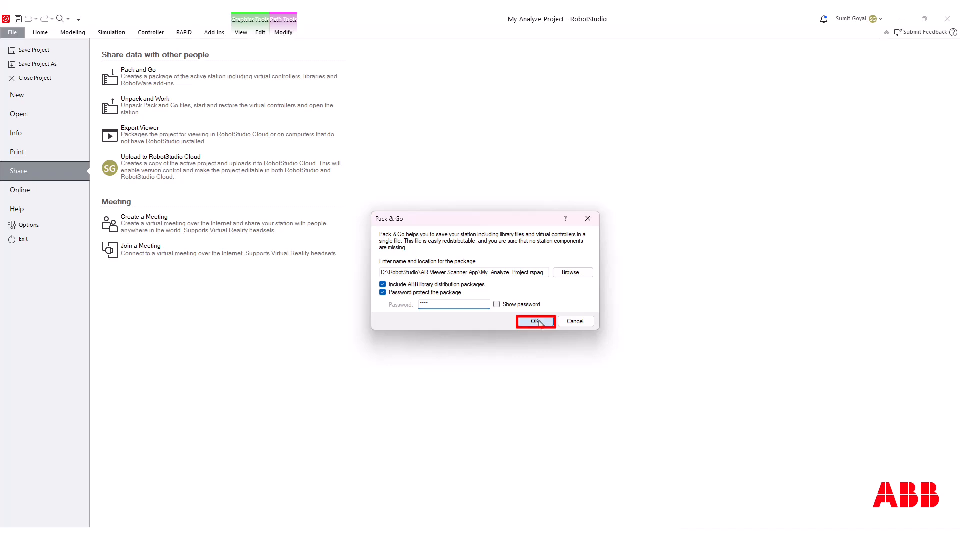
# - Confirm Pack & Go to create the .rspag package, with creation messages in Output
pyautogui.click(534, 321)
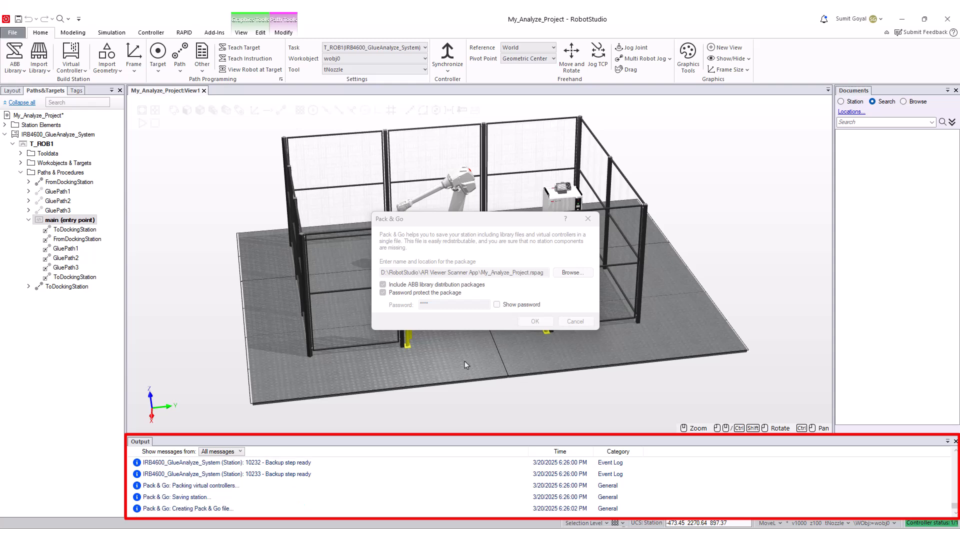
pyautogui.click(534, 321)
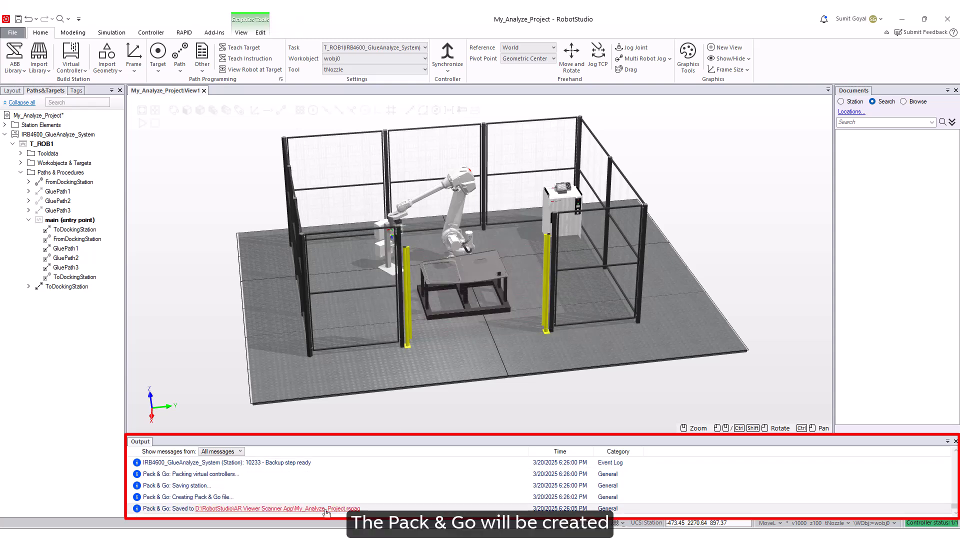